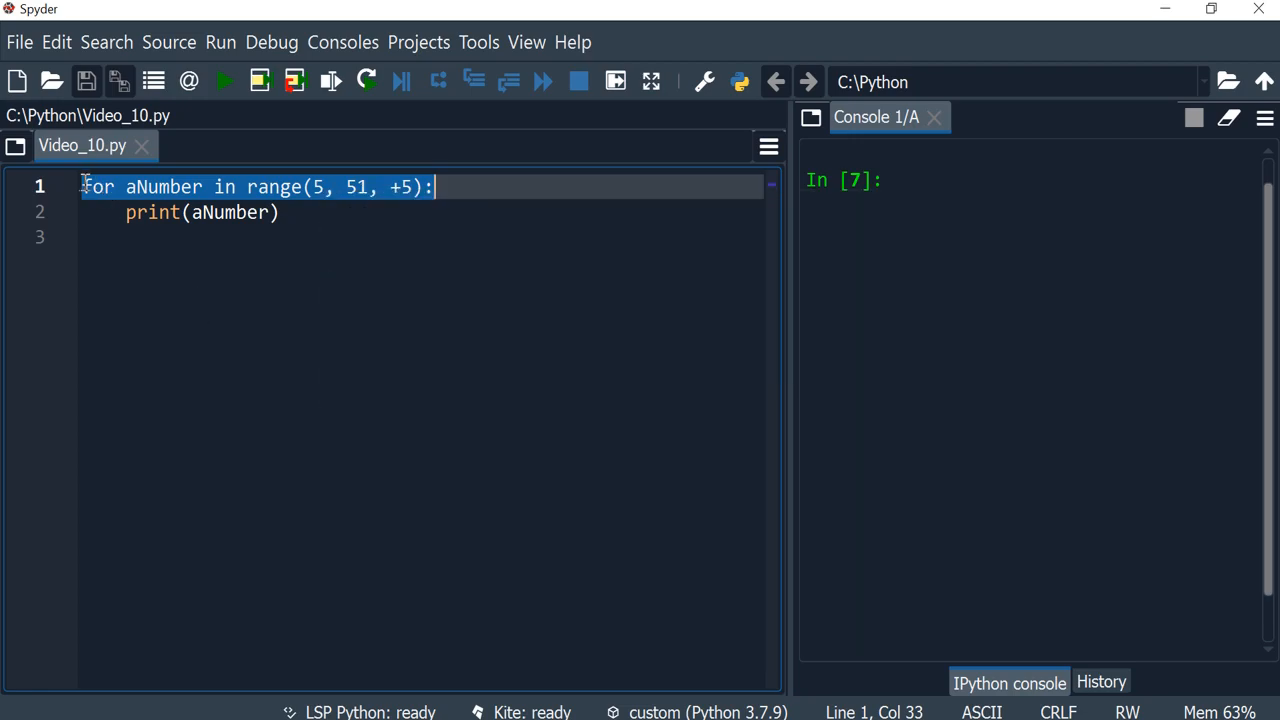
Replace the for header with aNumber = 5 and while(aNumber < 51):
double_click(162, 187)
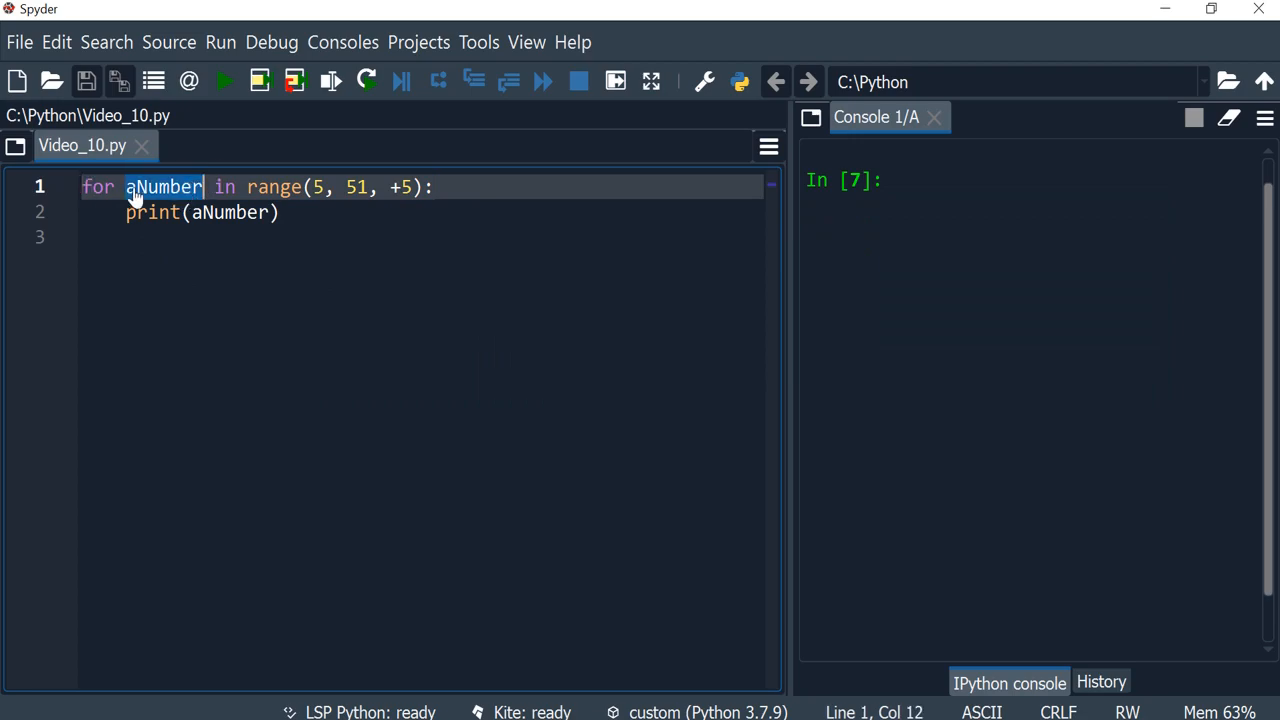
drag(200, 187, 303, 187)
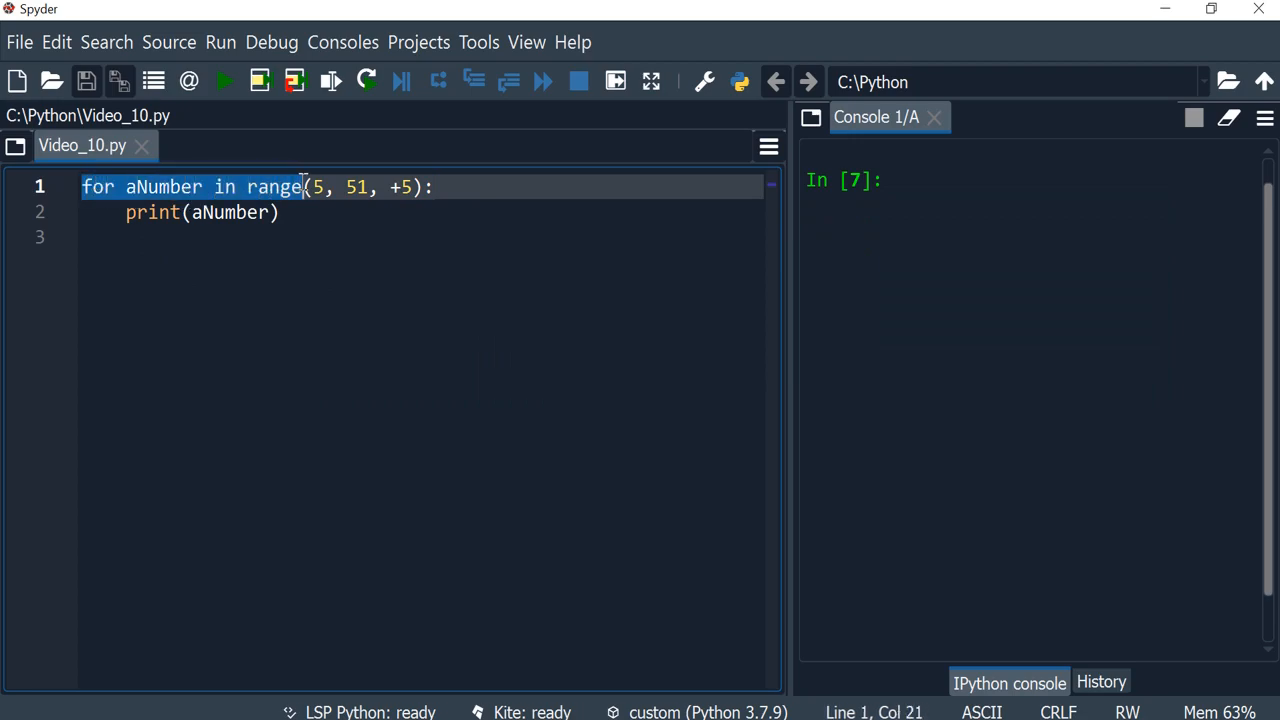
text(while(5, 51, +5):)
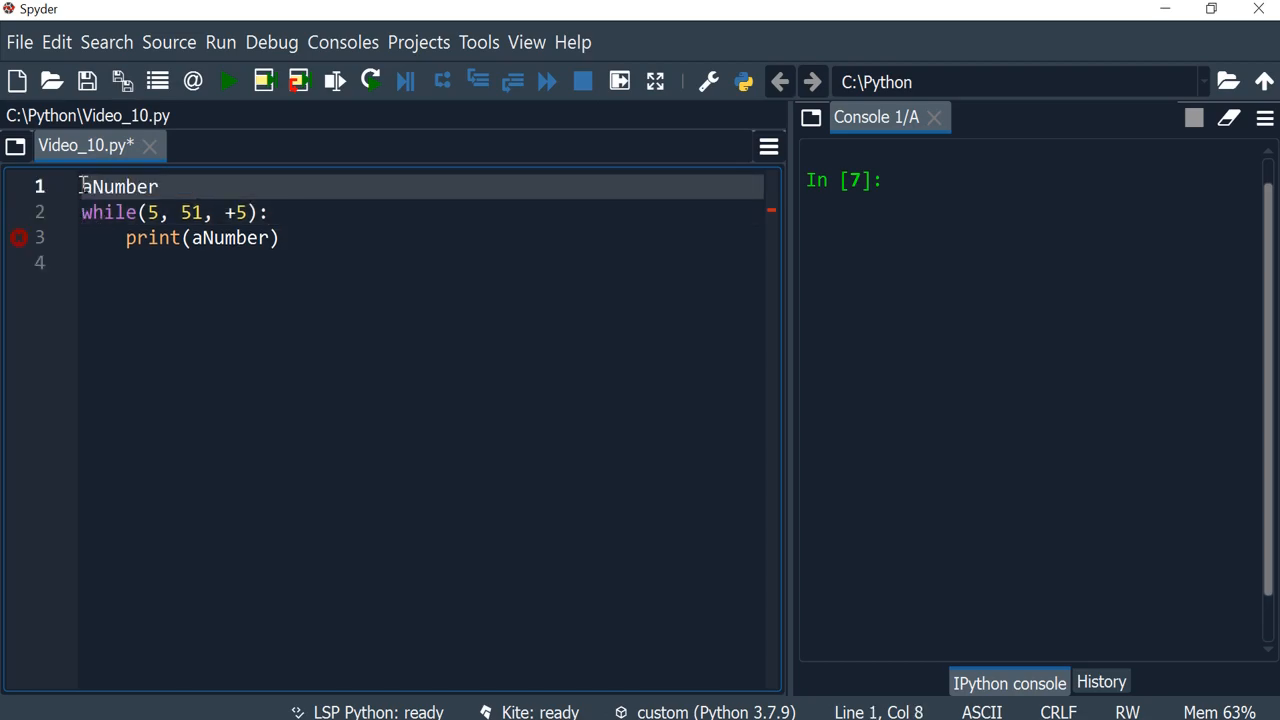
text(=)
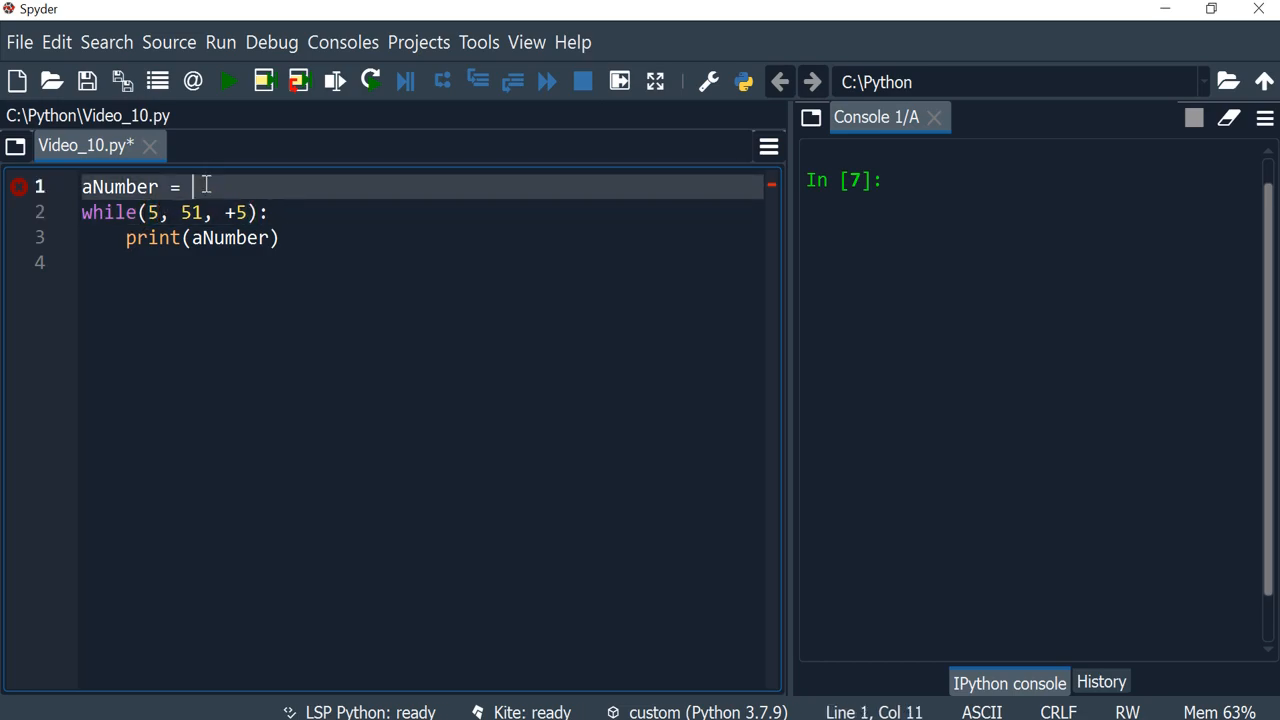
text(5)
click(422, 213)
text(aNumber <)
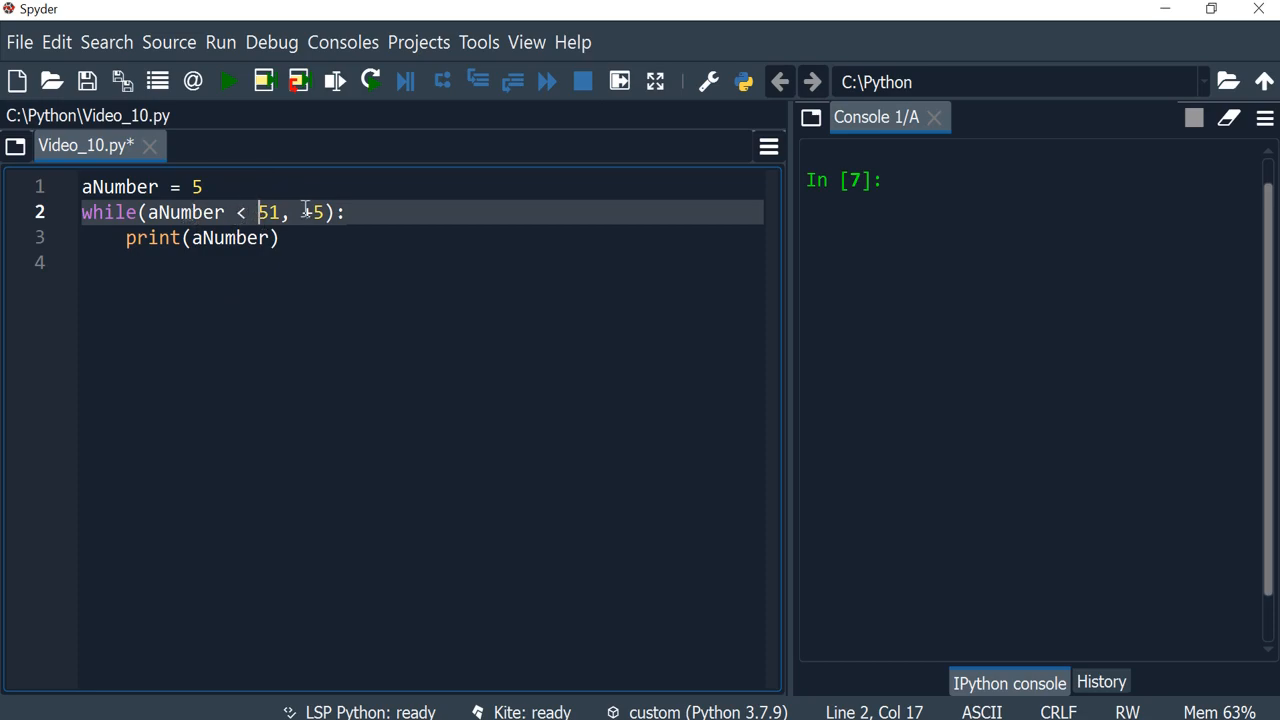
Add aNumber = aNumber + 5 inside the loop and run the script, printing 5 through 50
text(+)
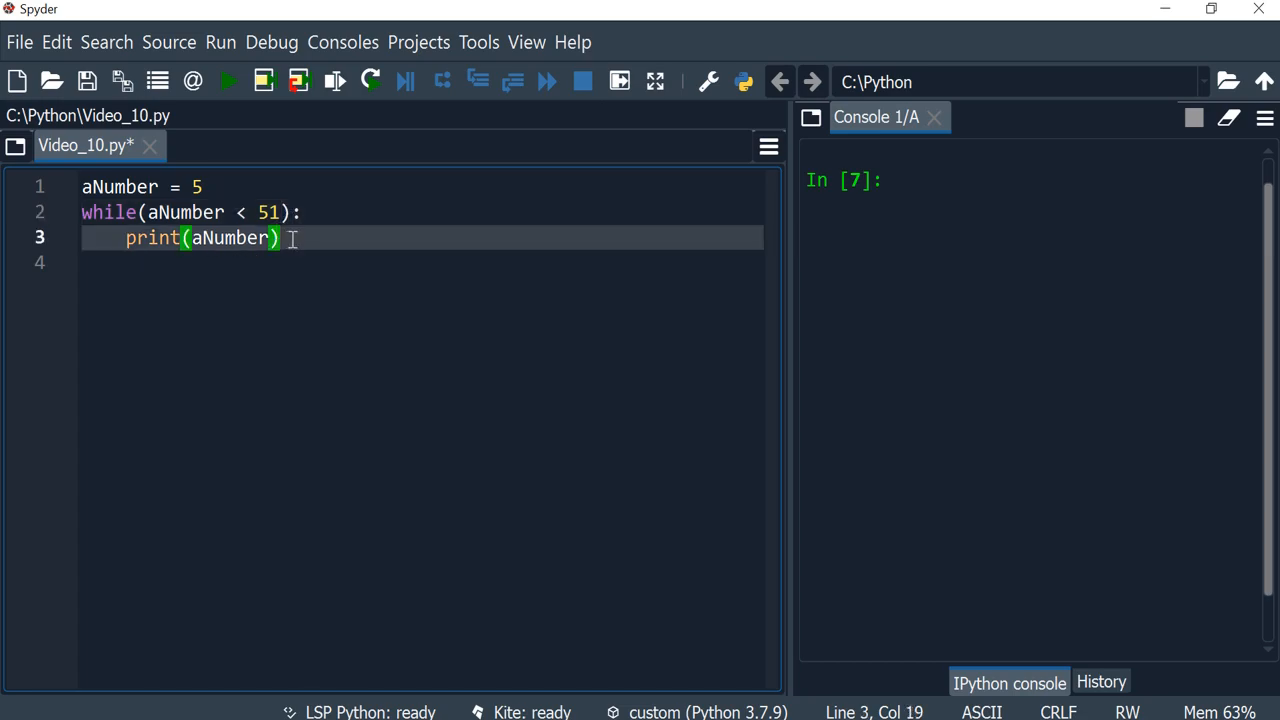
text(aNumber)
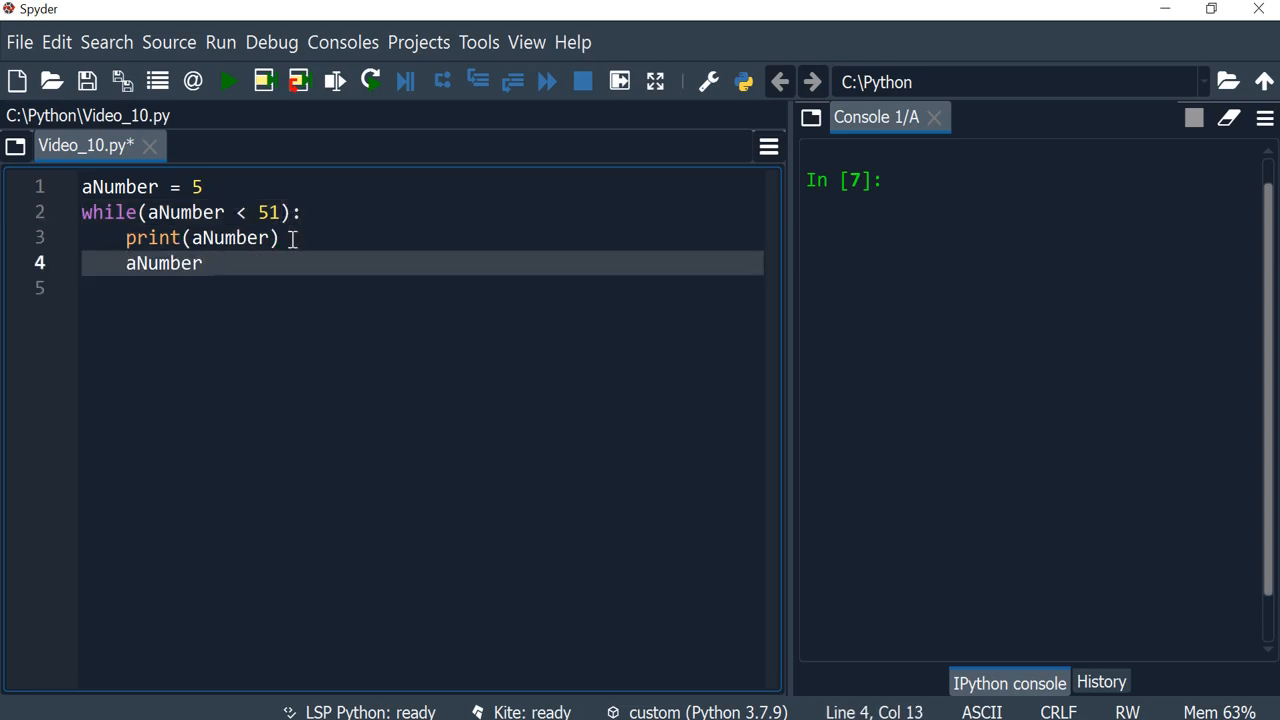
text(= aNumber +)
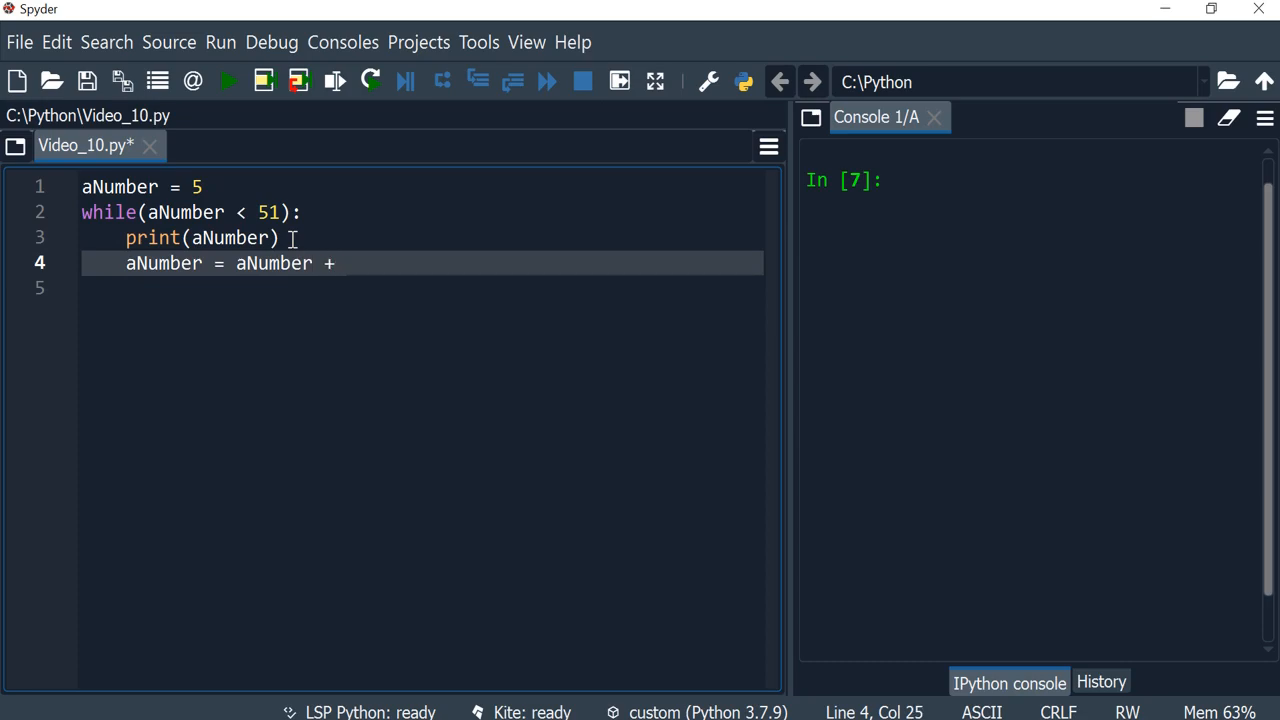
text(5)
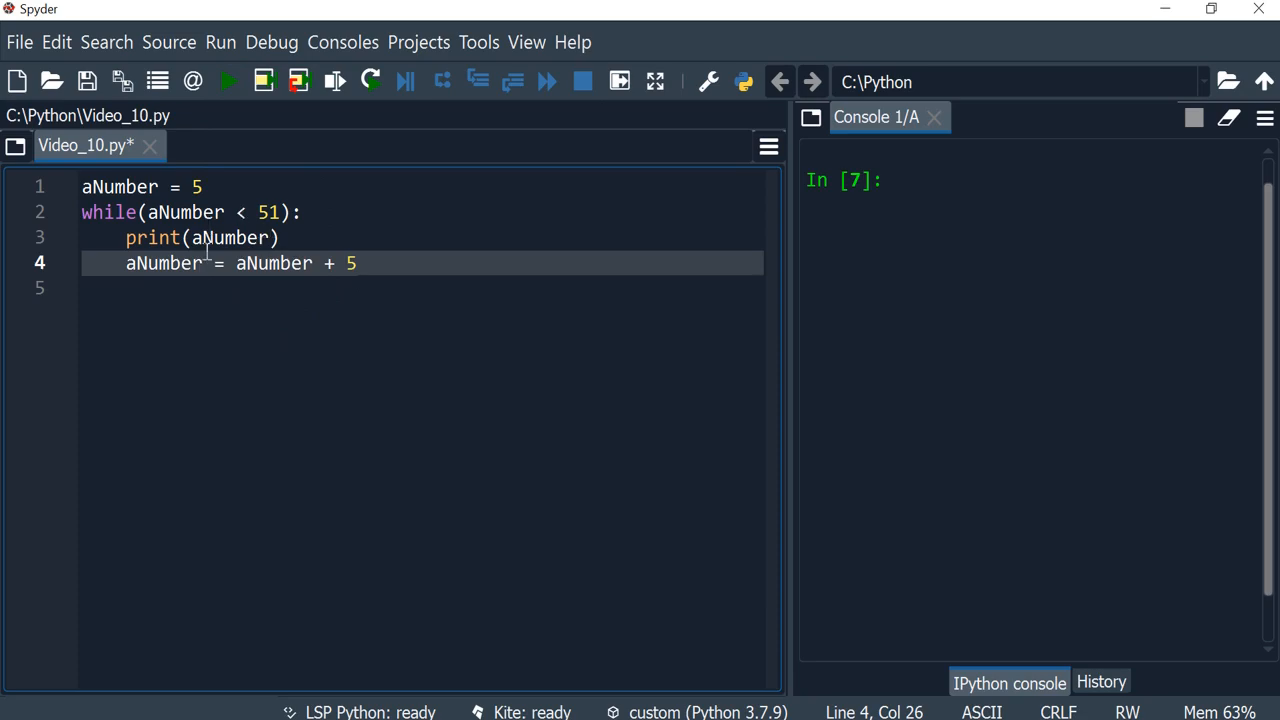
click(226, 81)
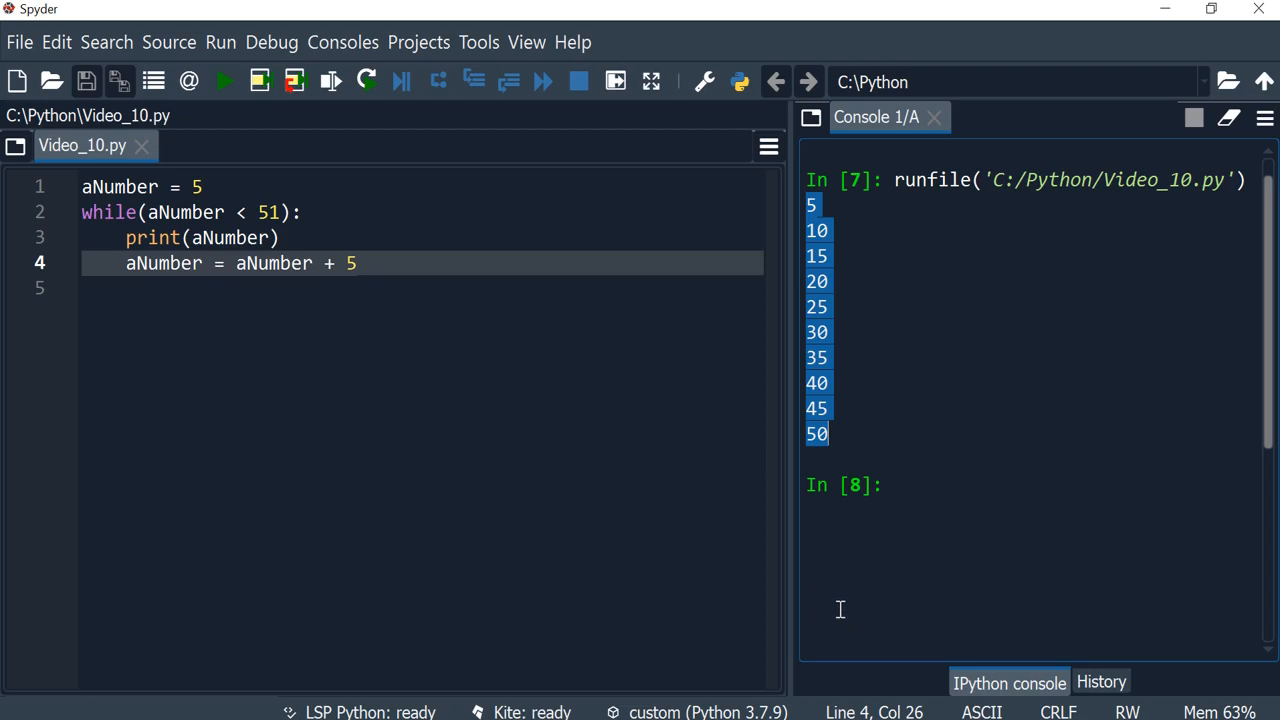
mouse_move(455, 470)
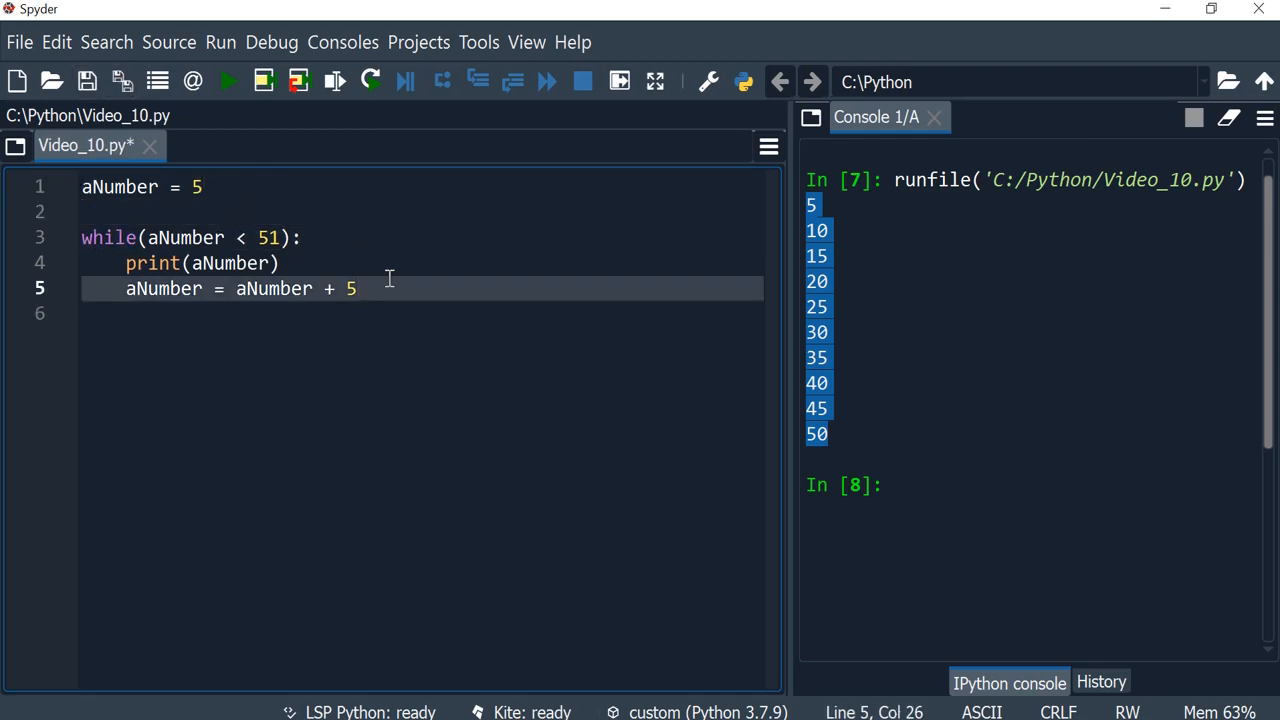
Add an unindented print("After the while finishes") line after the loop and rerun the script
key(Enter)
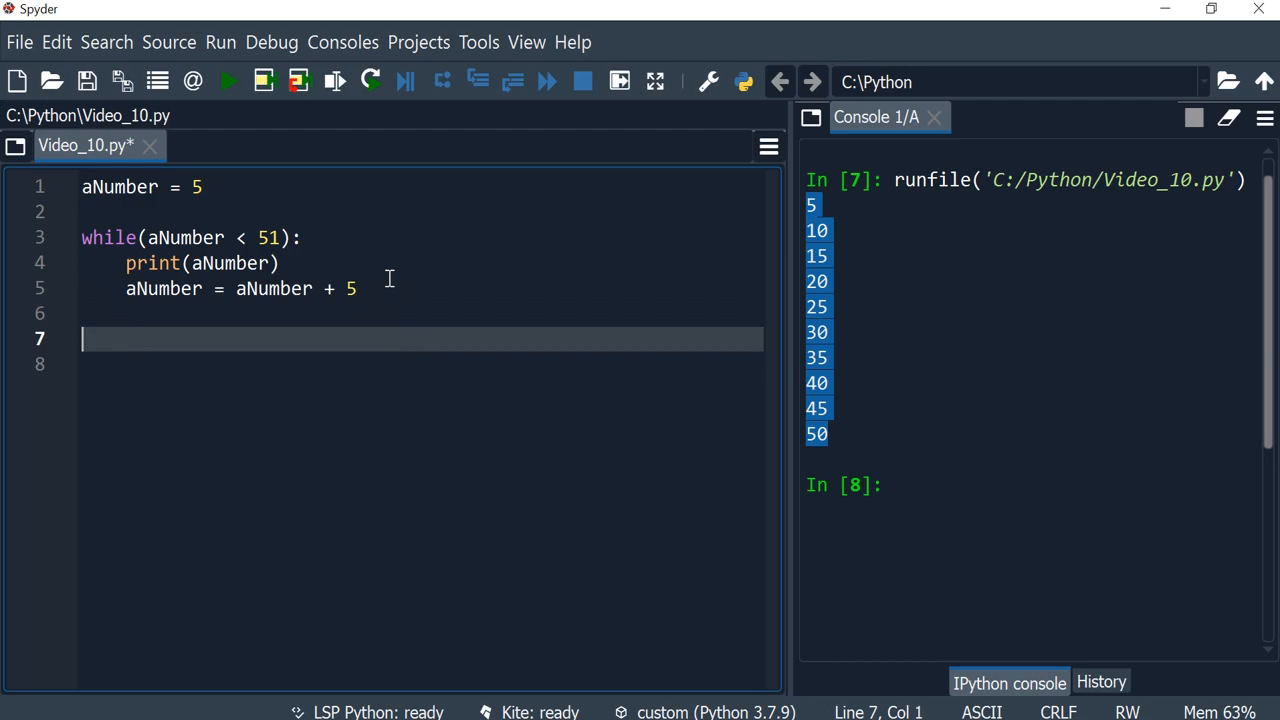
text(print)
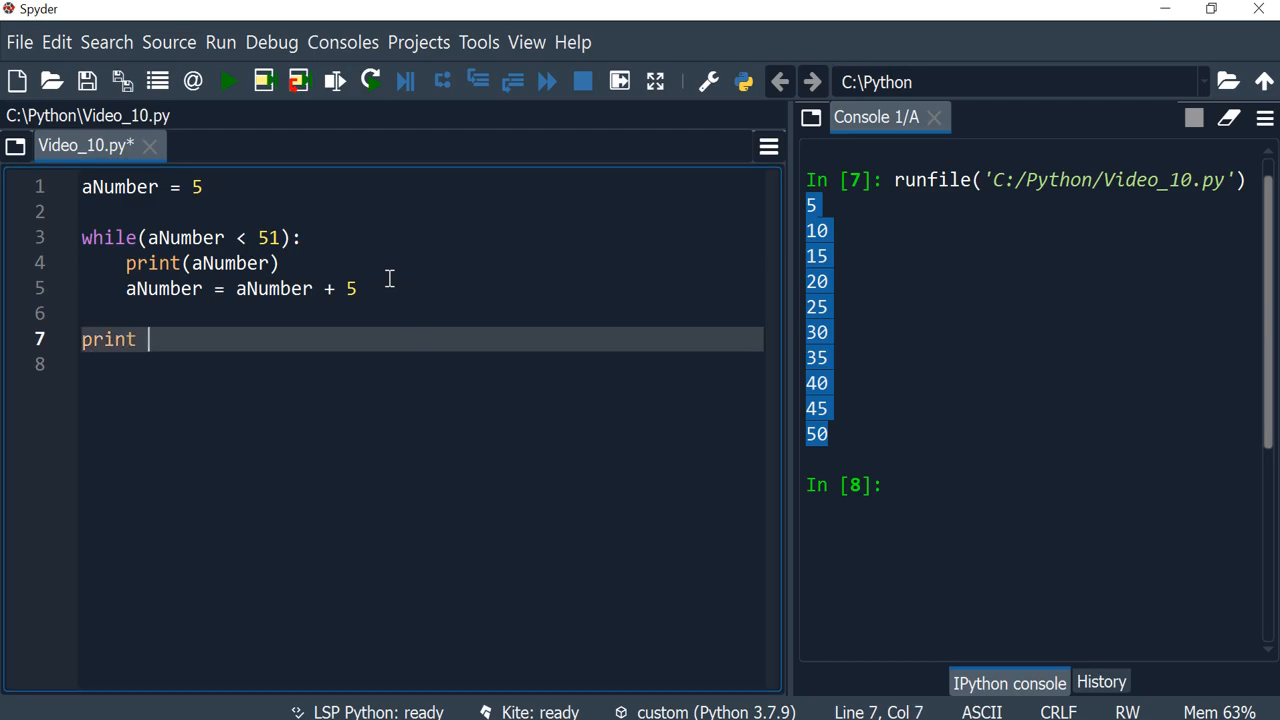
text(())
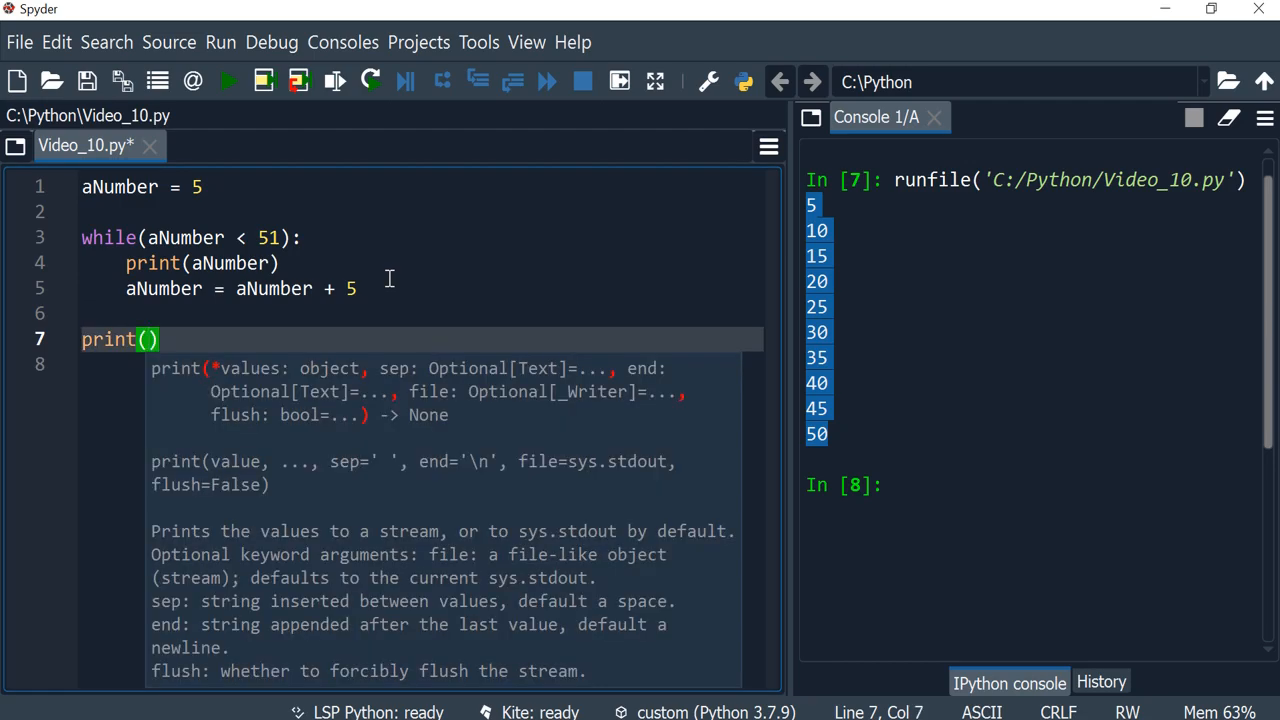
text(")
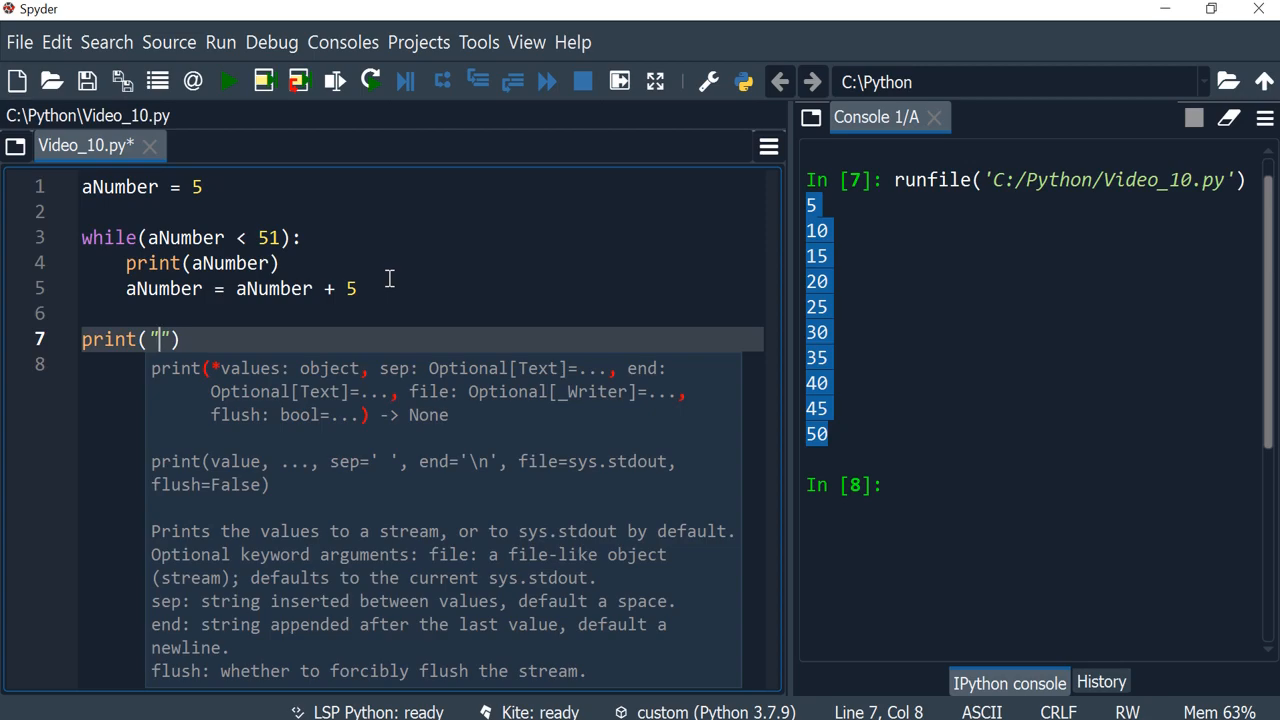
text(AFter the while fin)
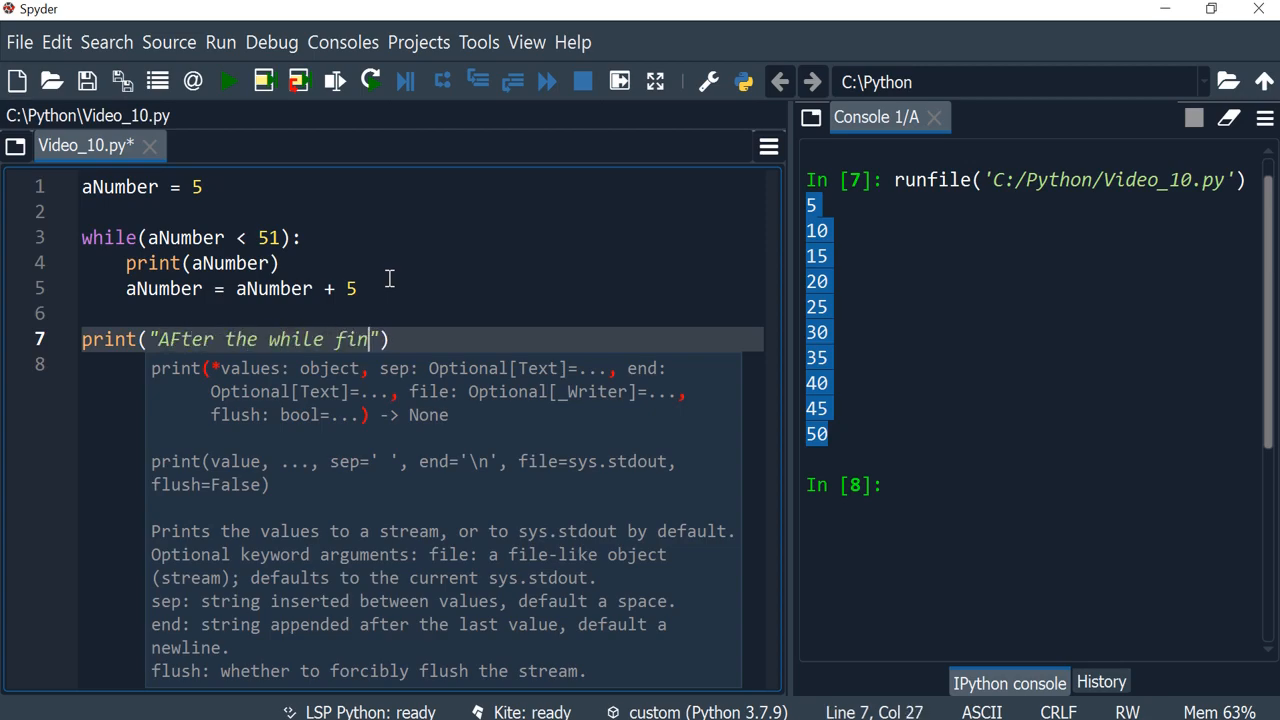
text(ishes)
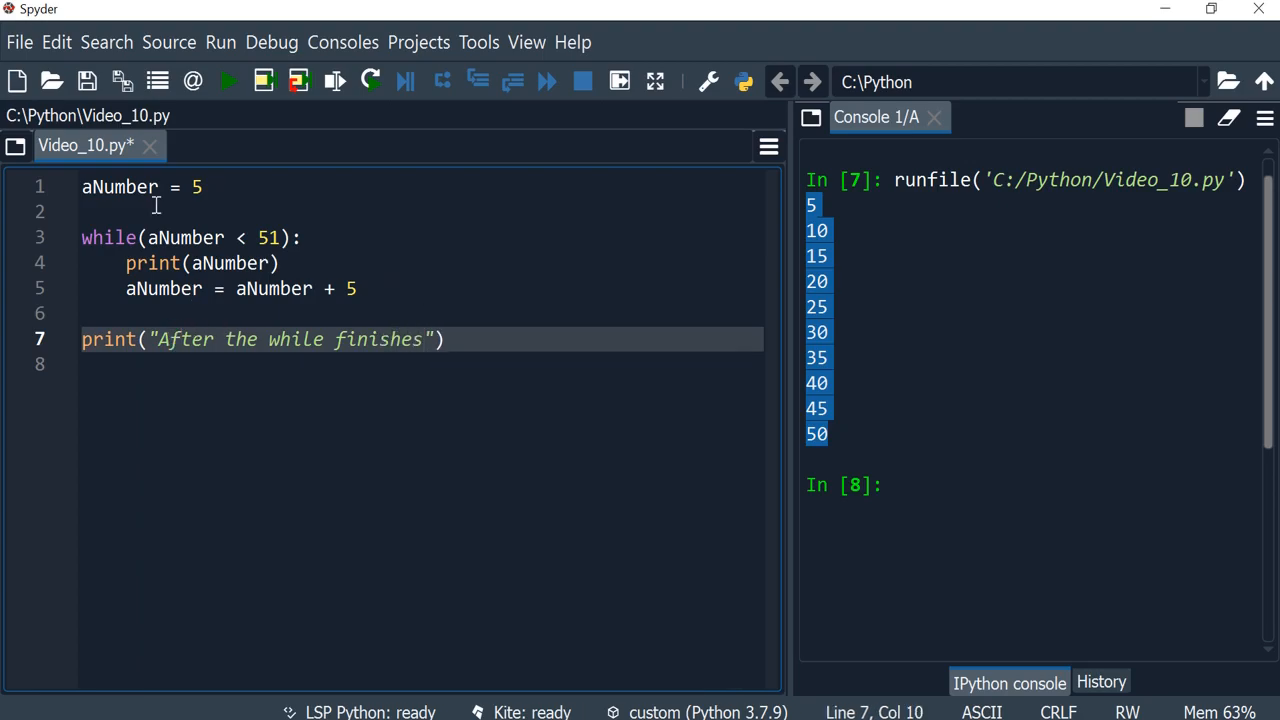
click(224, 82)
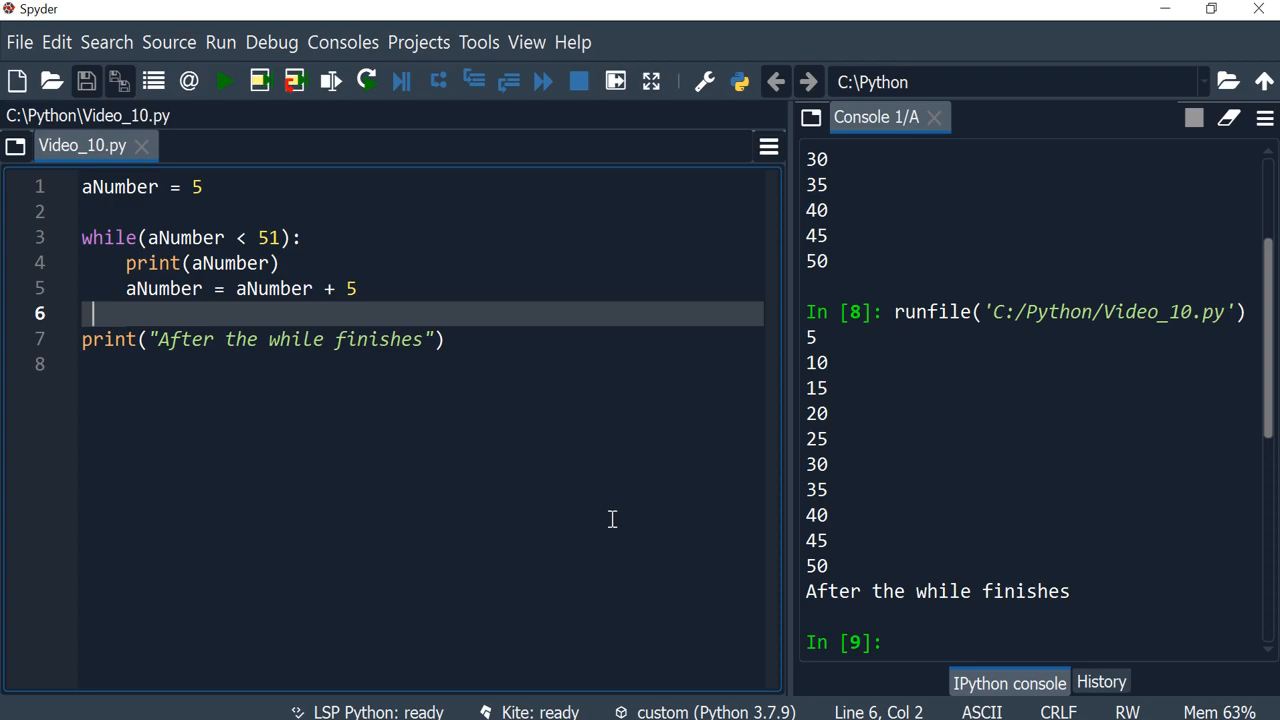
mouse_move(669, 527)
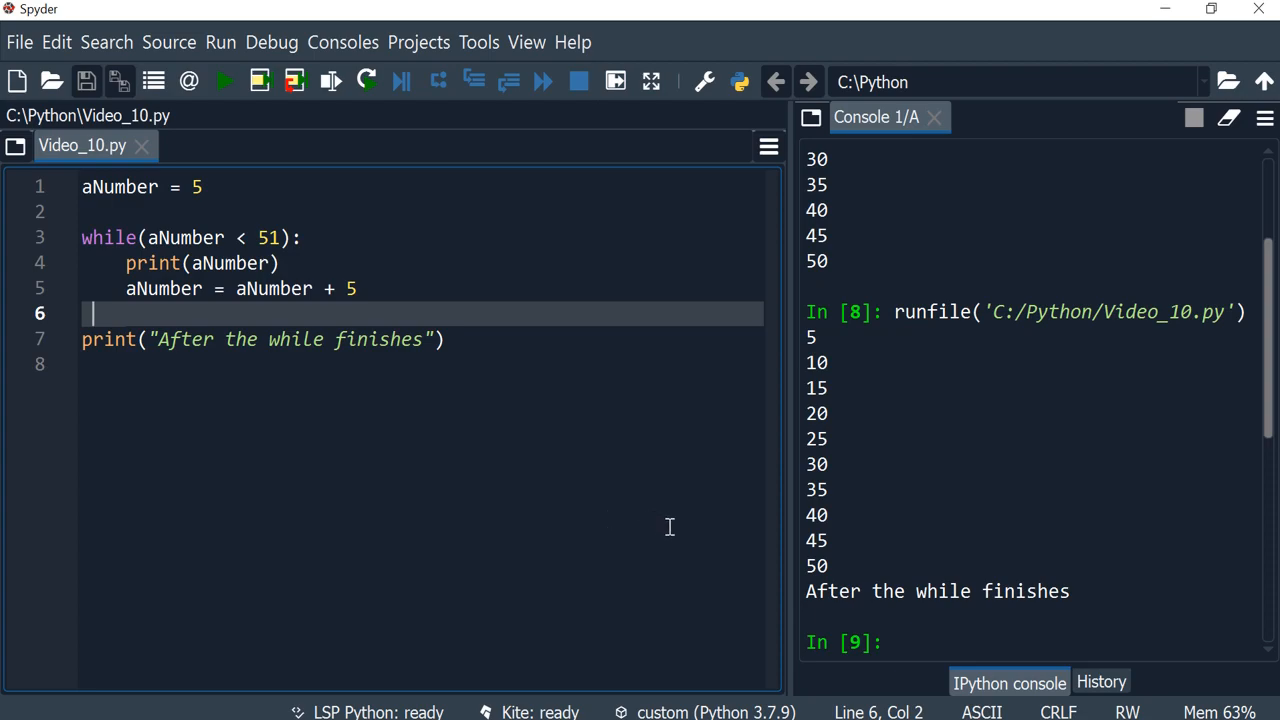